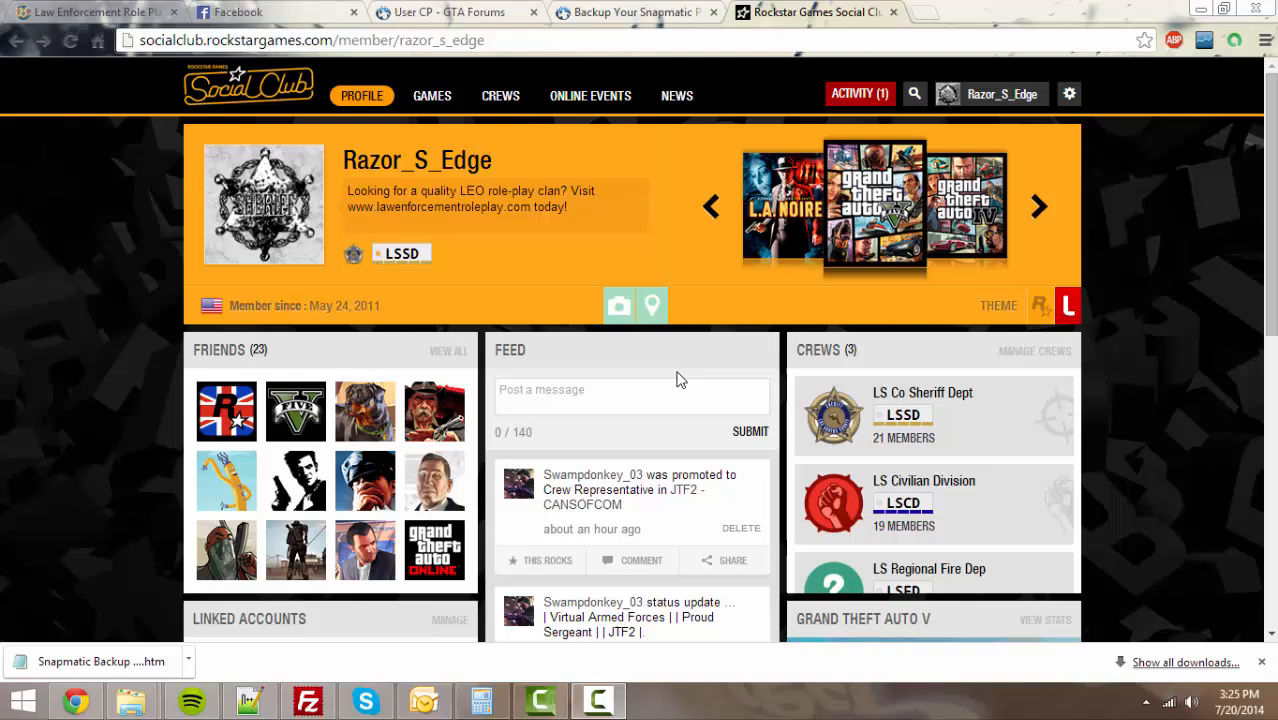
mouse_move(650, 338)
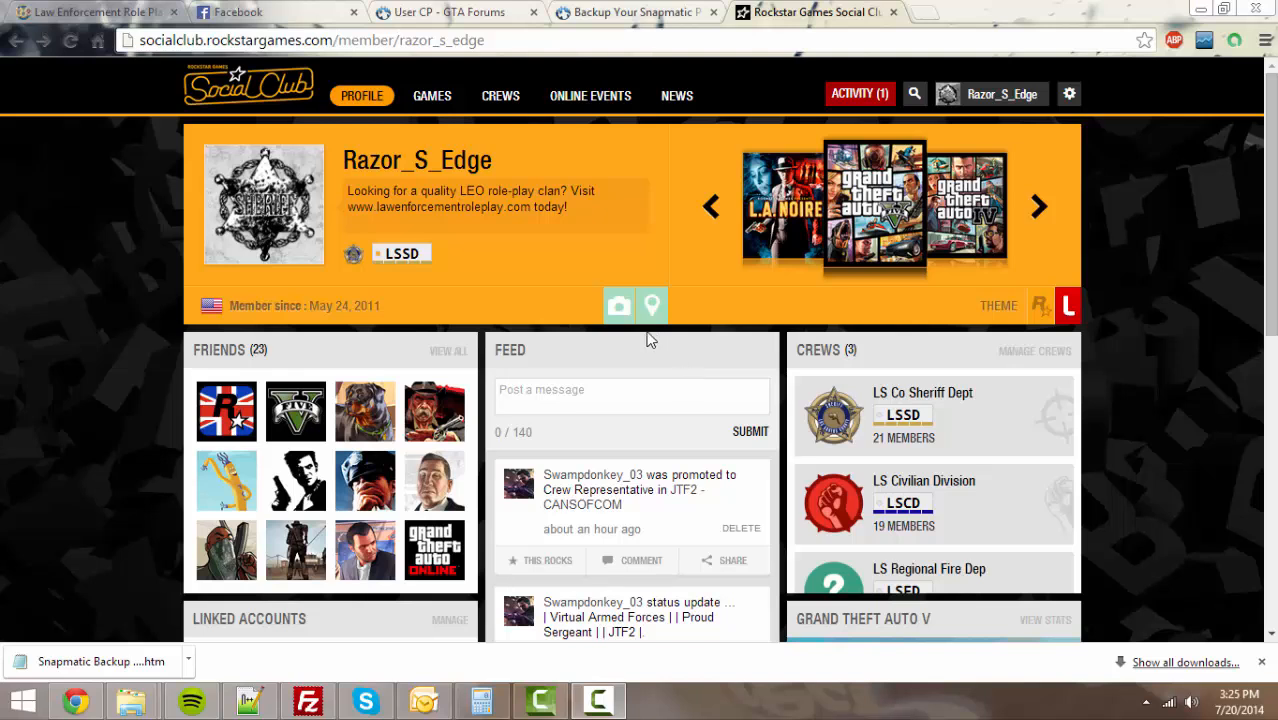
mouse_move(644, 340)
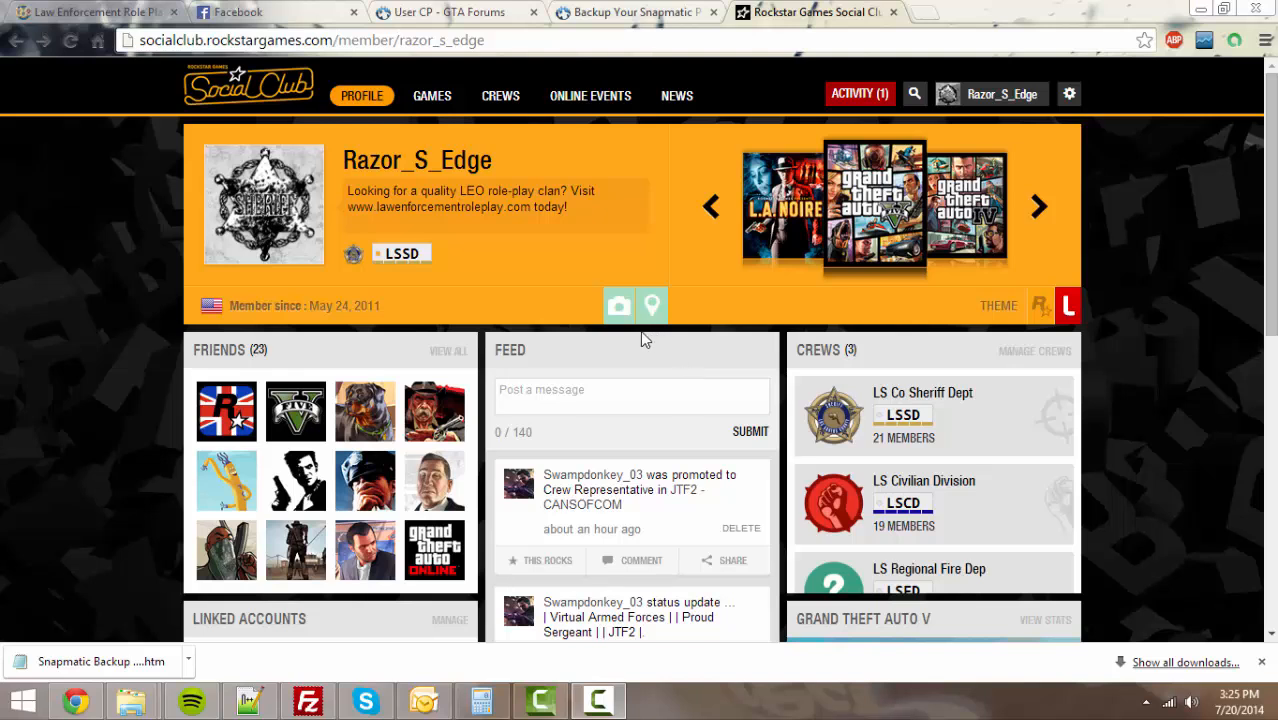
mouse_move(730, 288)
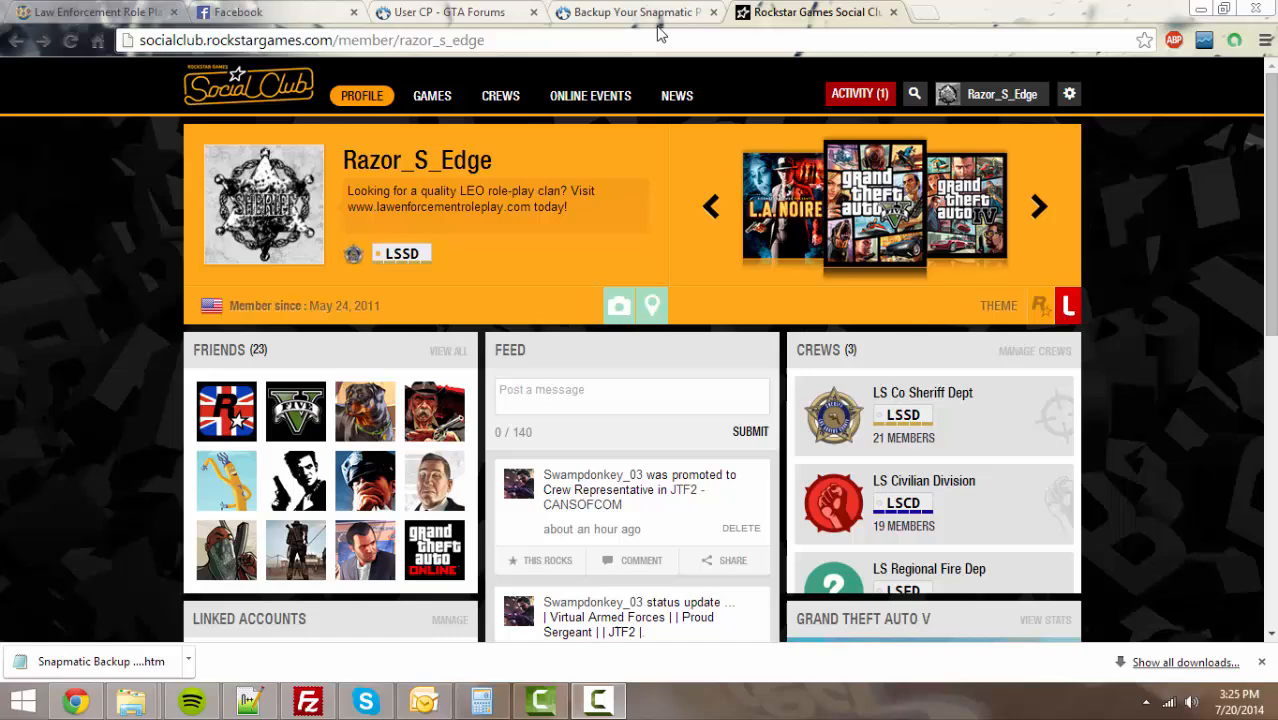
Step: Review the Snapmatic photo backup forum topic, highlighting the ZIP virus question and antivirus advice
click(636, 12)
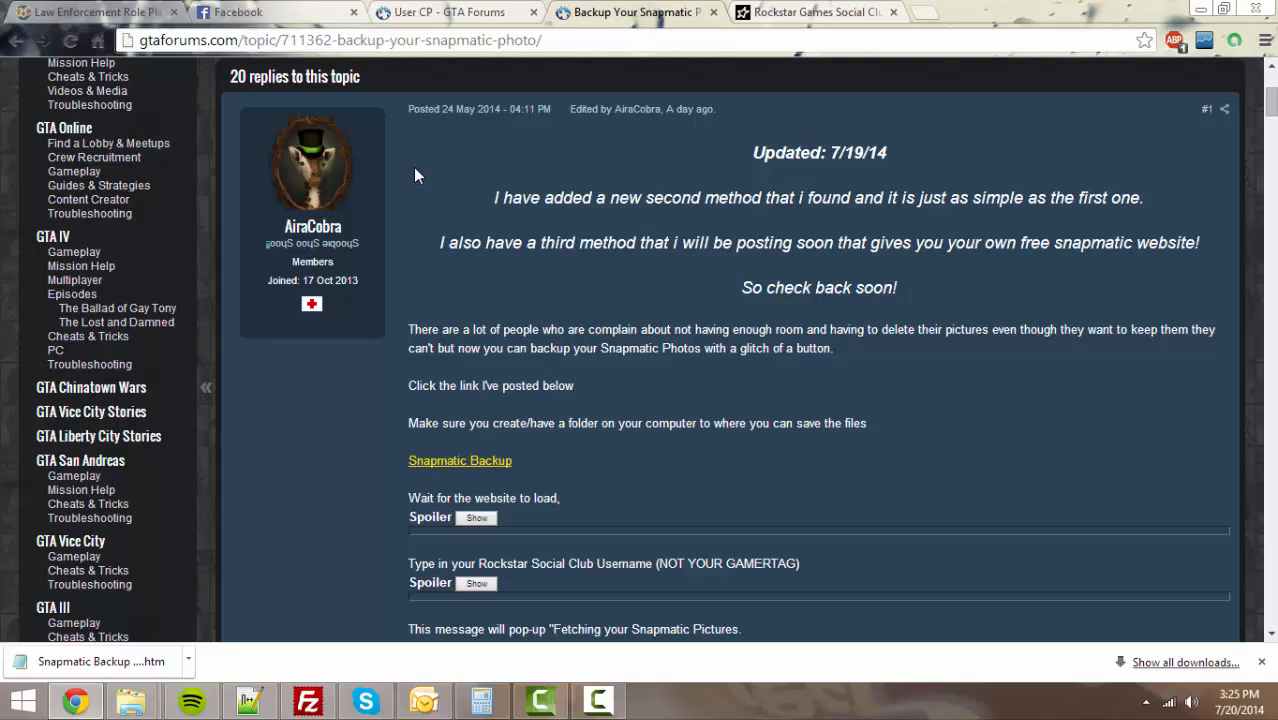
mouse_move(404, 216)
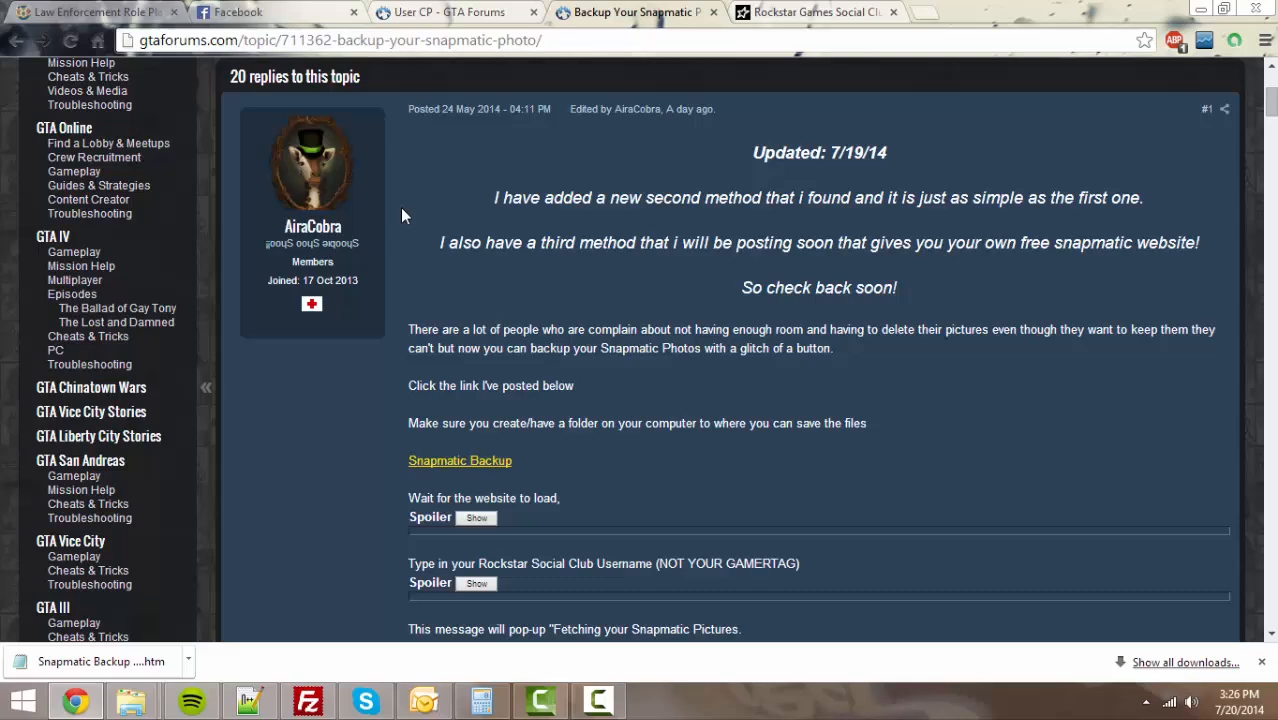
scroll(down, 3)
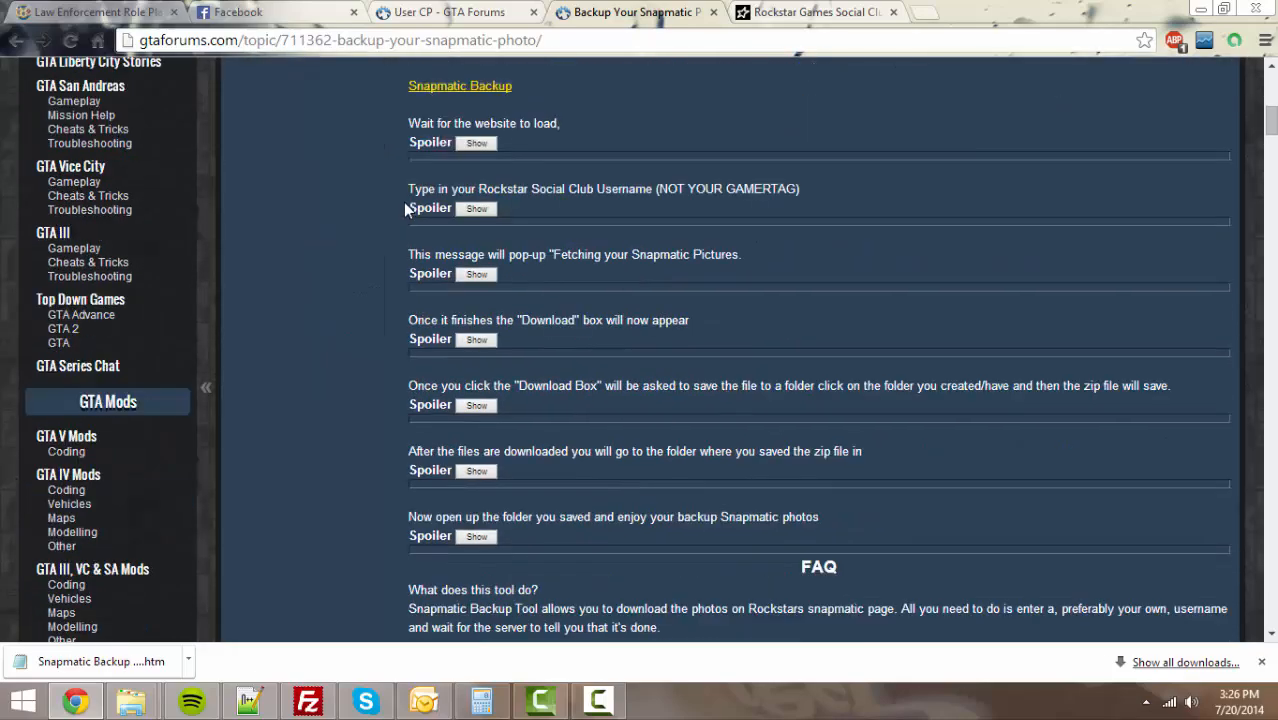
scroll(down, 3)
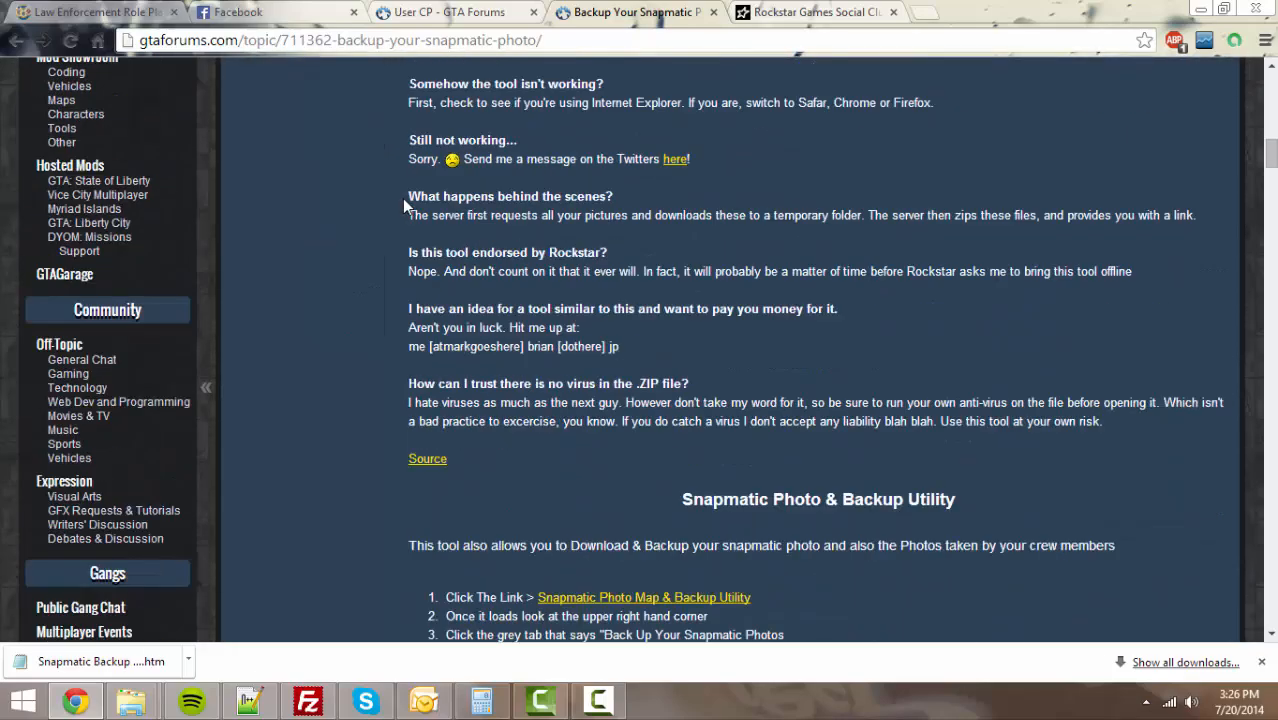
scroll(down, 3)
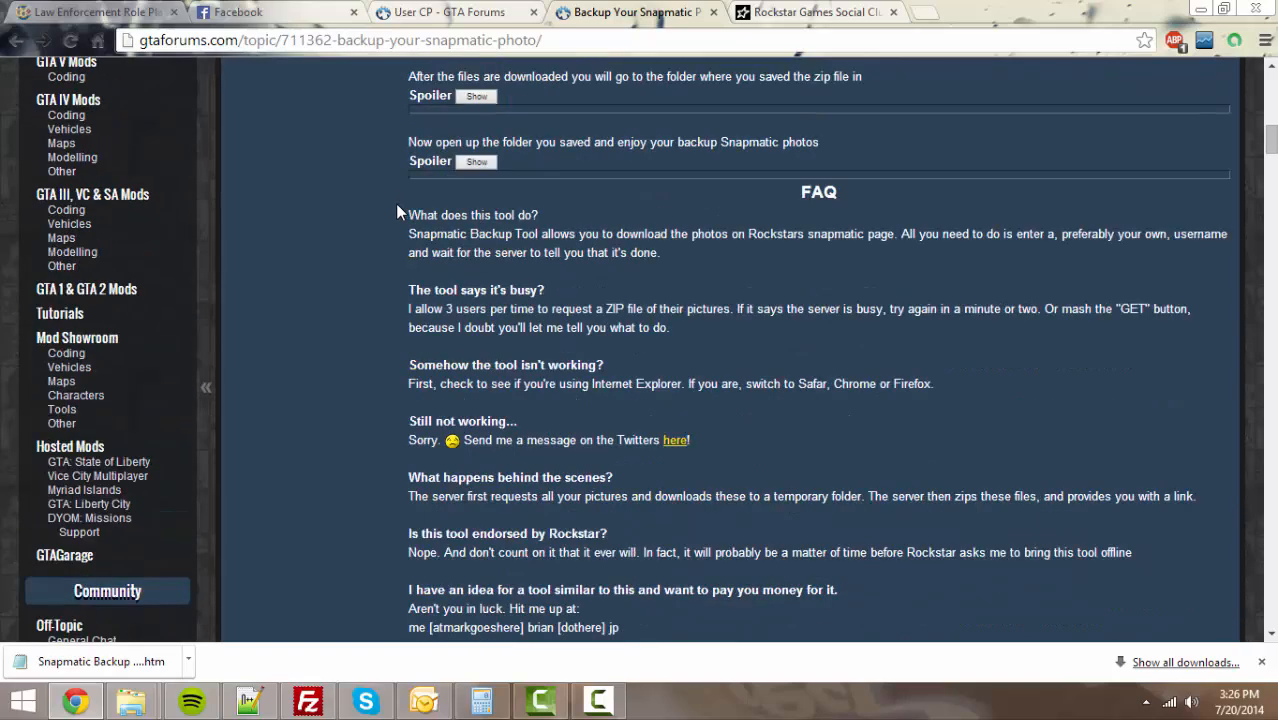
scroll(down, 3)
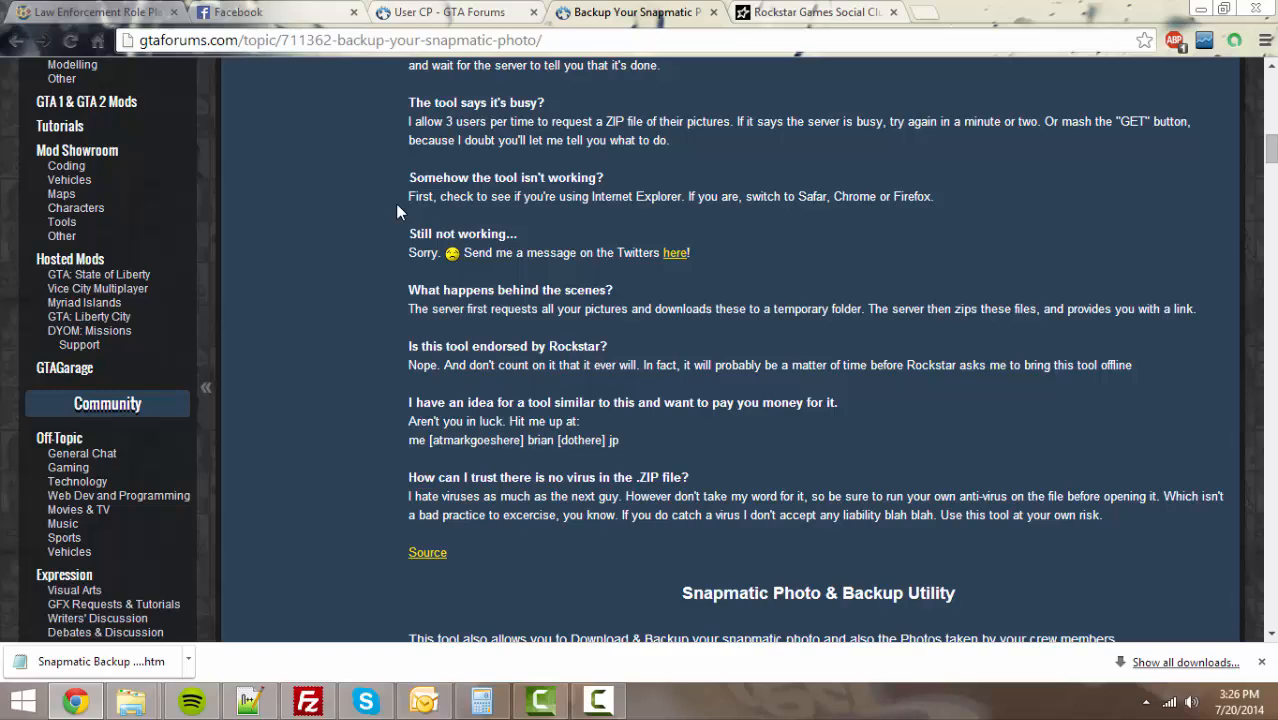
scroll(down, 3)
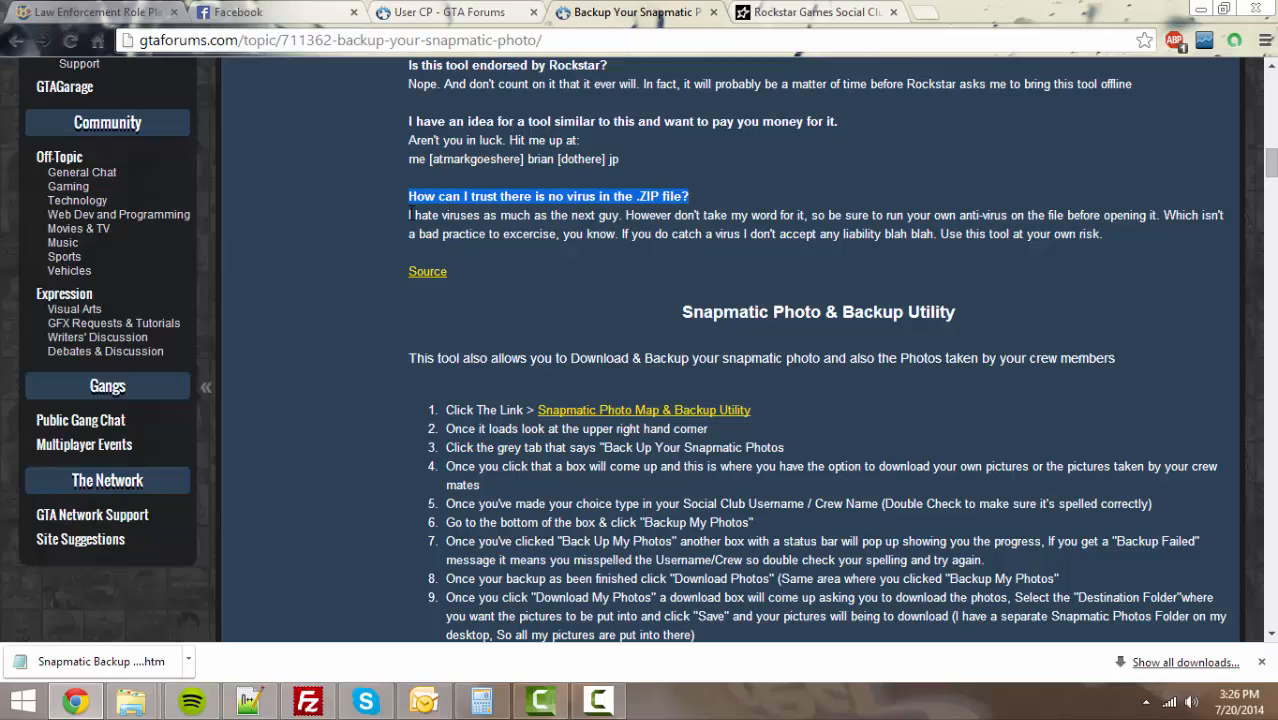
drag(408, 196, 1040, 214)
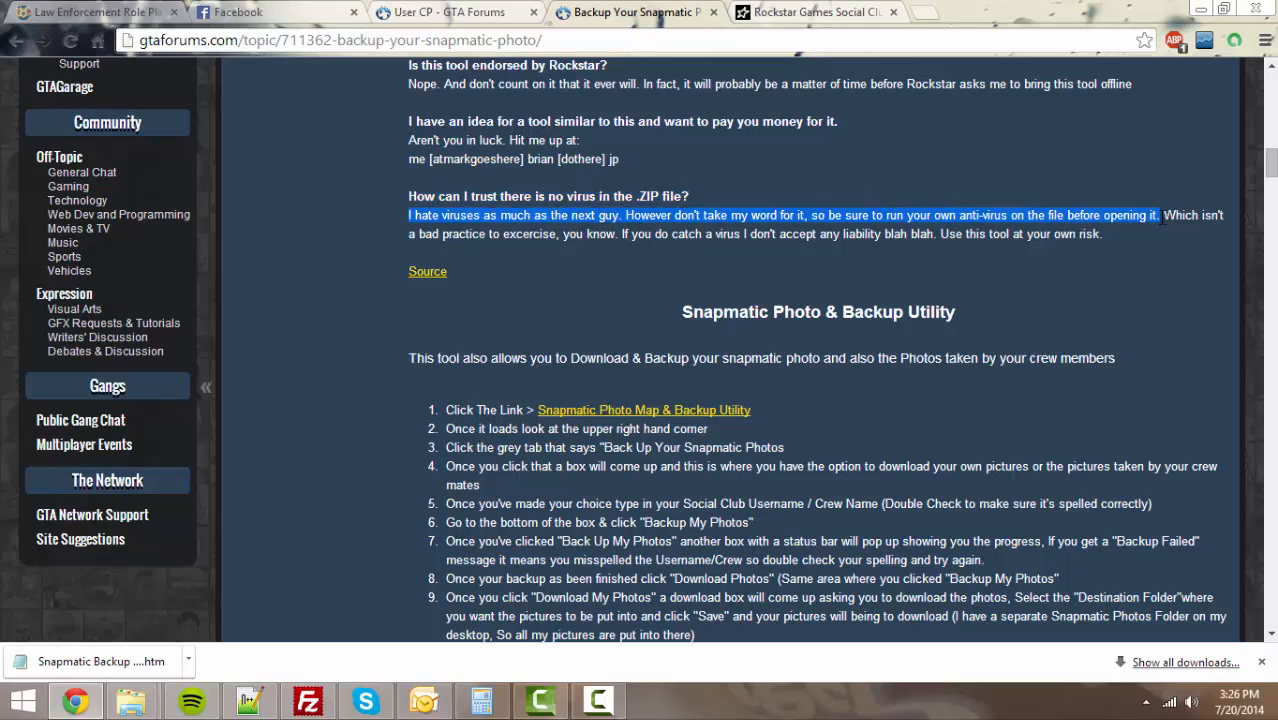
drag(1160, 214, 1100, 232)
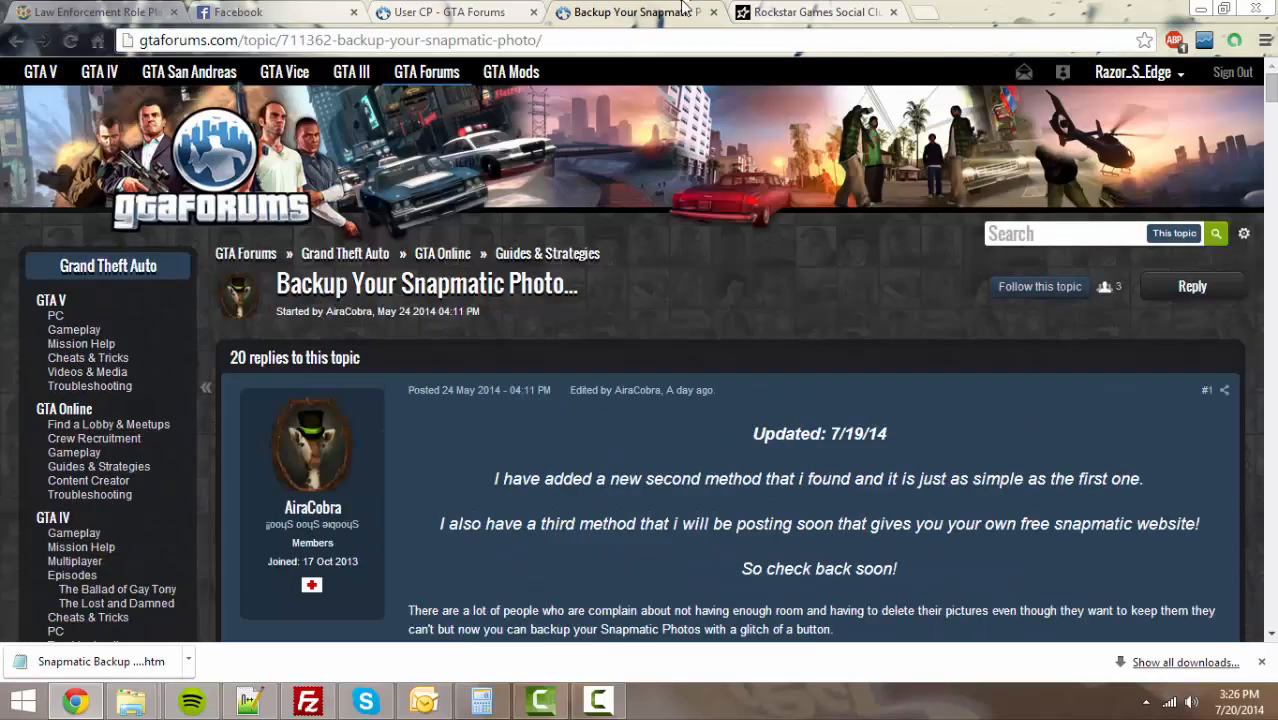
Step: Load Razor_S_Edge's Snapmatic gallery down to 'No more photos to load' and bring up its context menu
click(816, 12)
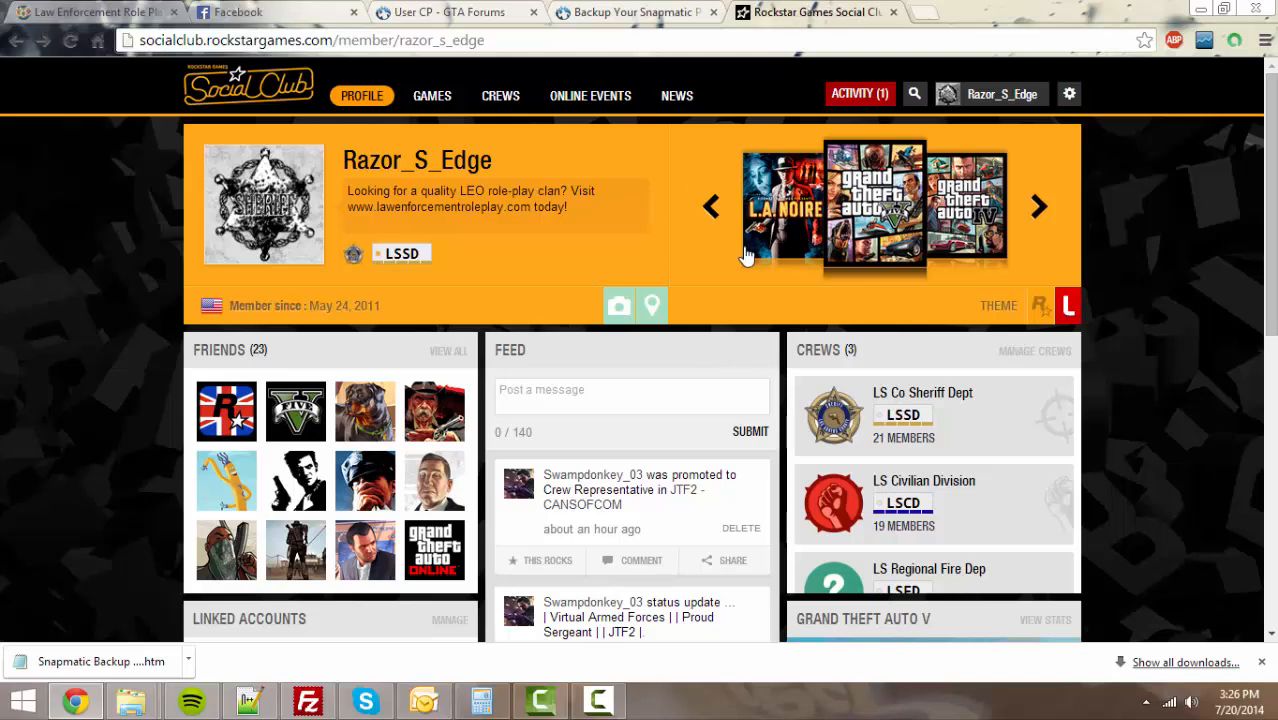
click(618, 306)
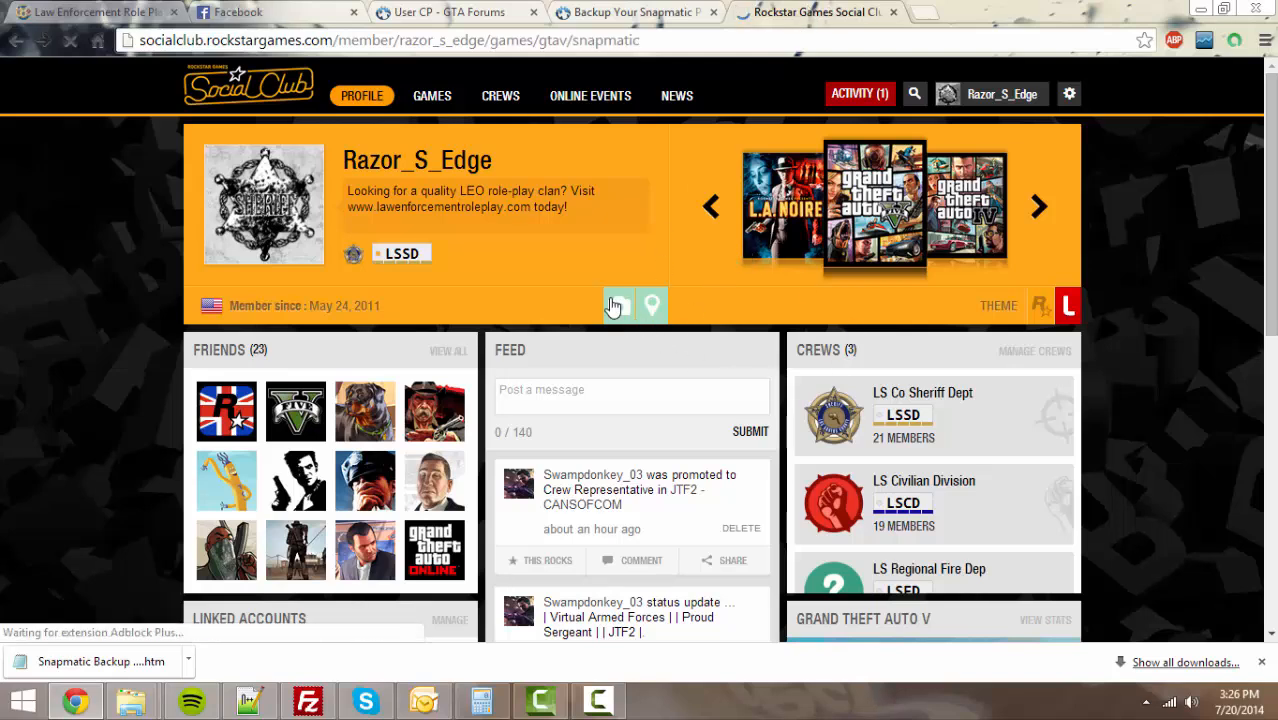
click(432, 96)
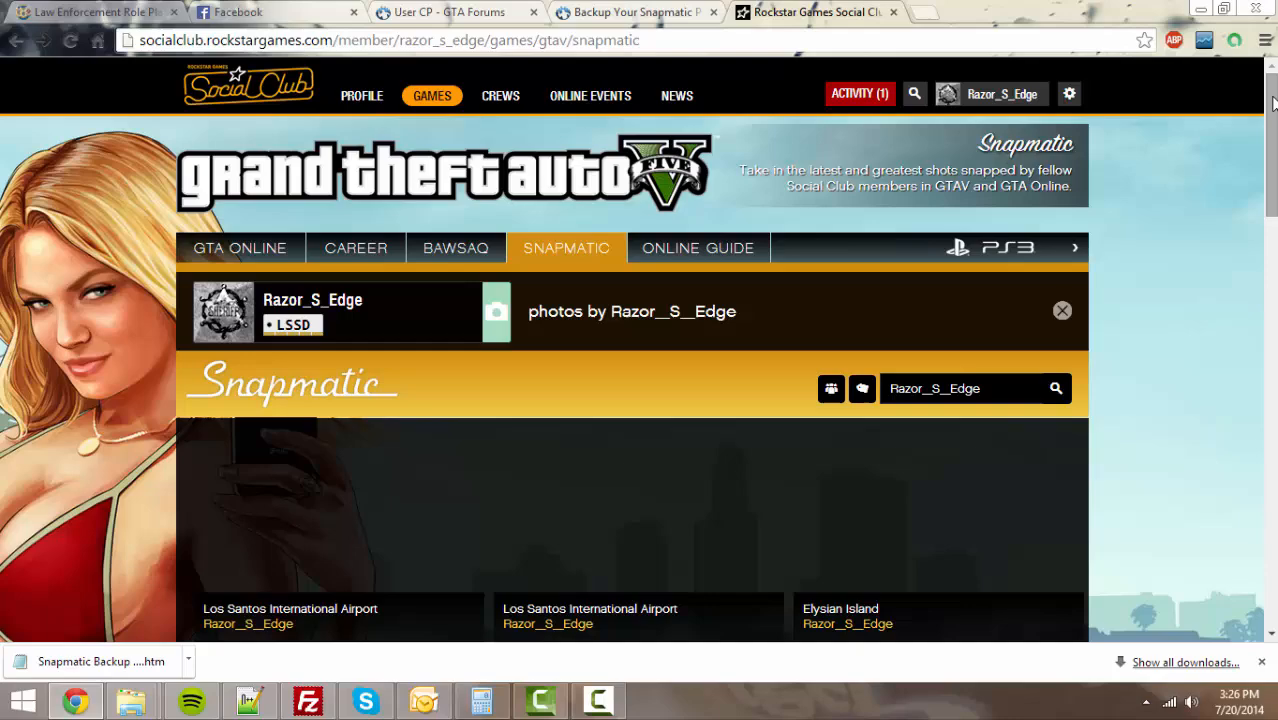
scroll(down, 3)
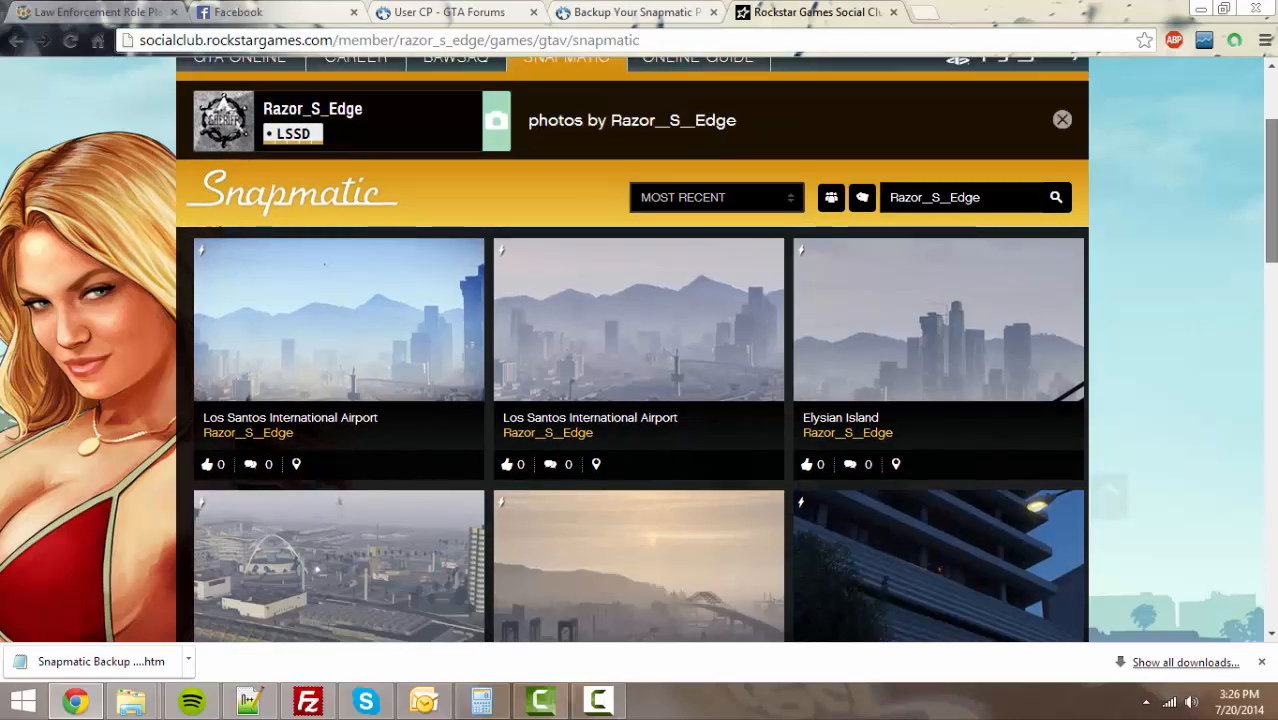
scroll(down, 3)
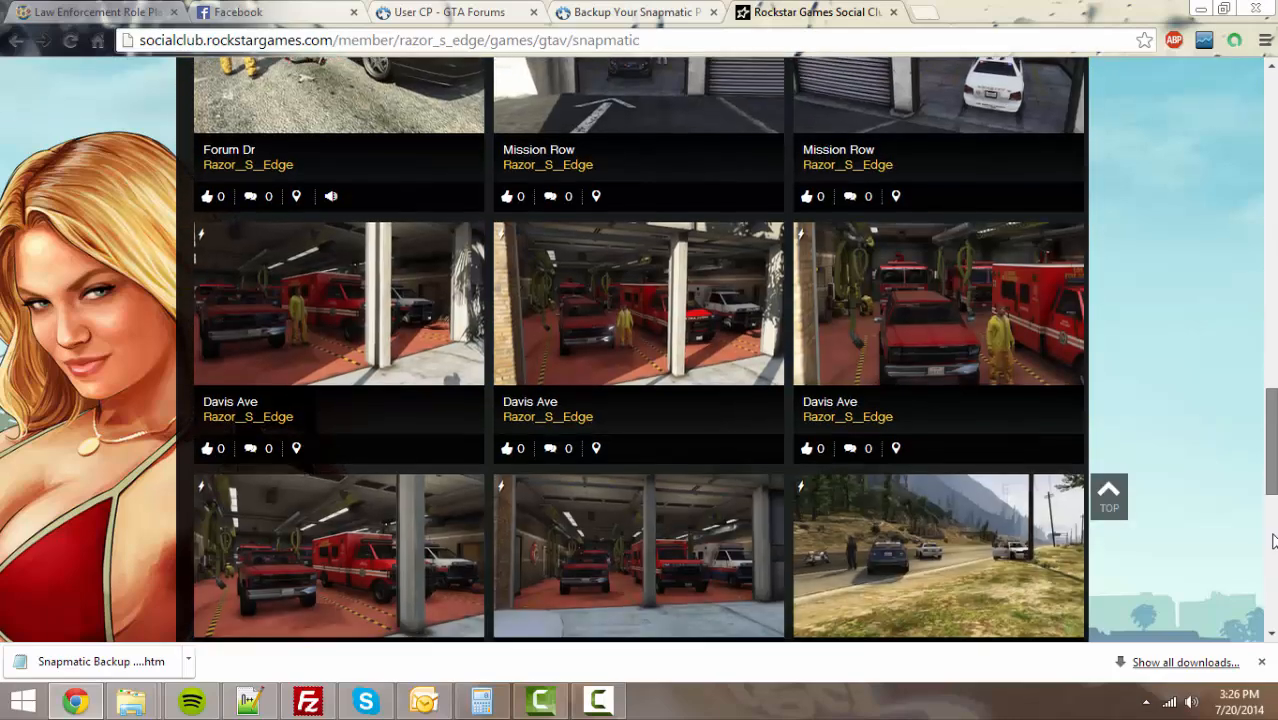
scroll(down, 3)
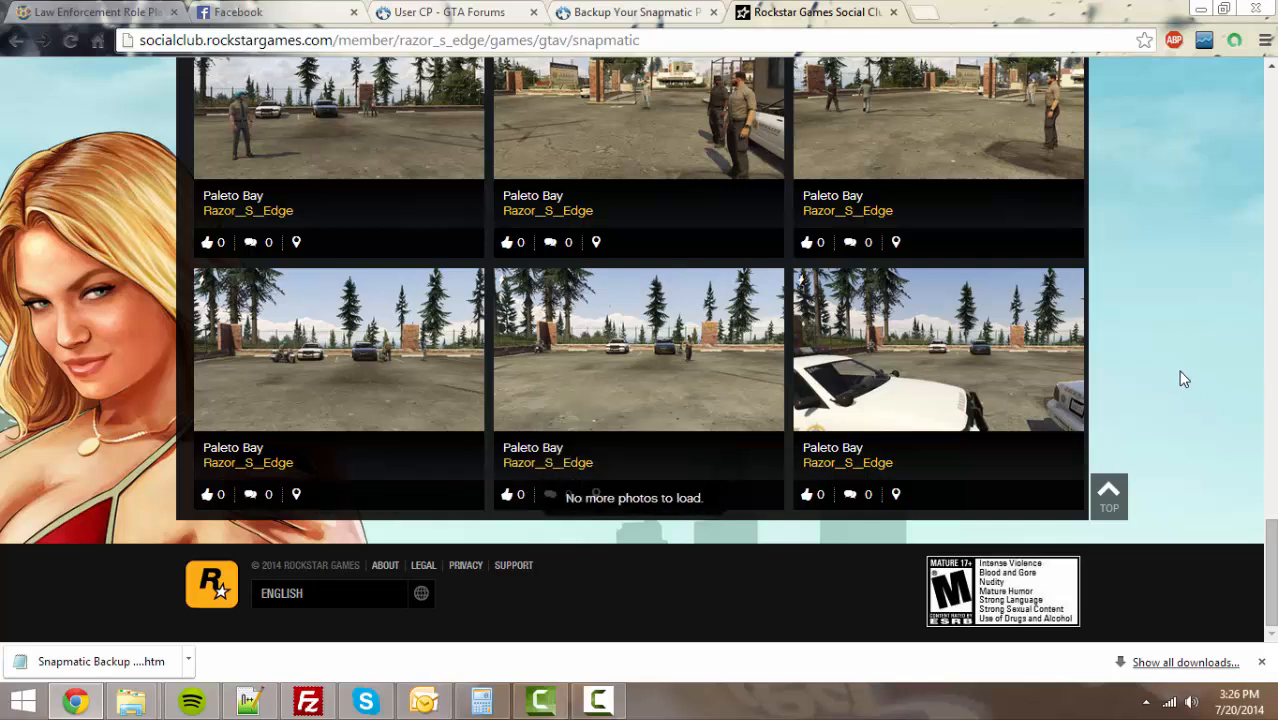
mouse_move(1136, 378)
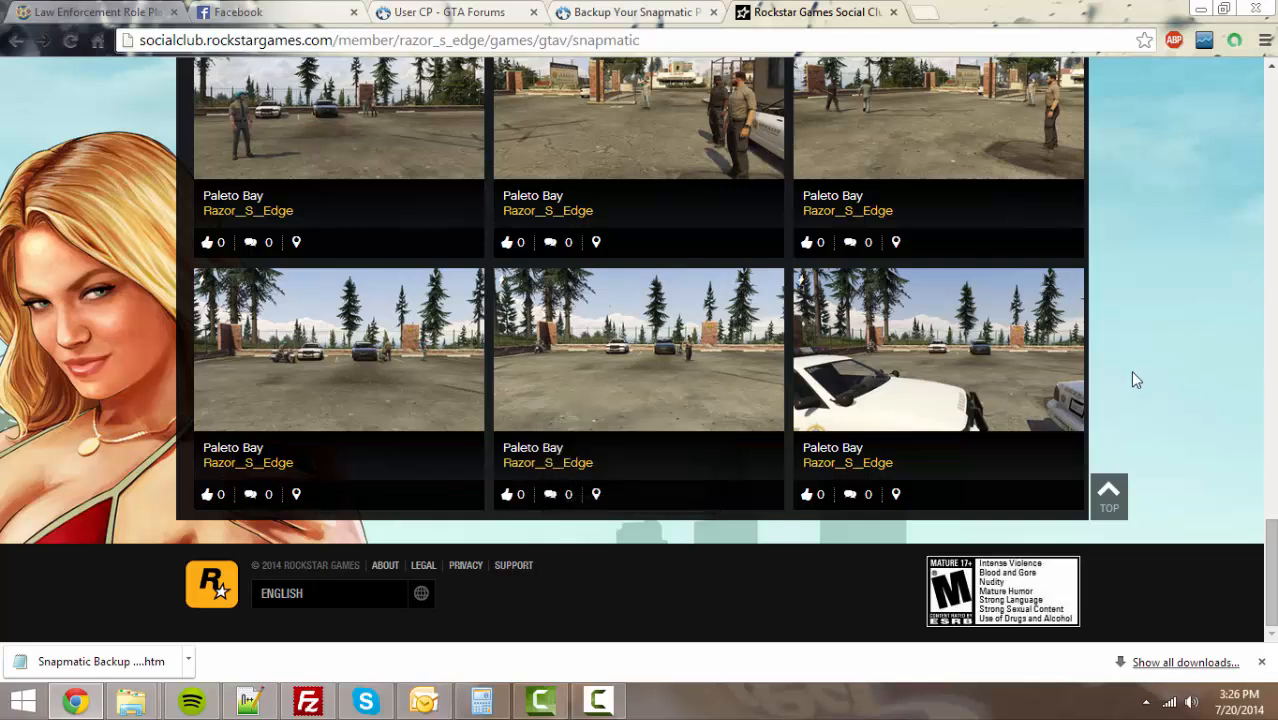
right_click(936, 348)
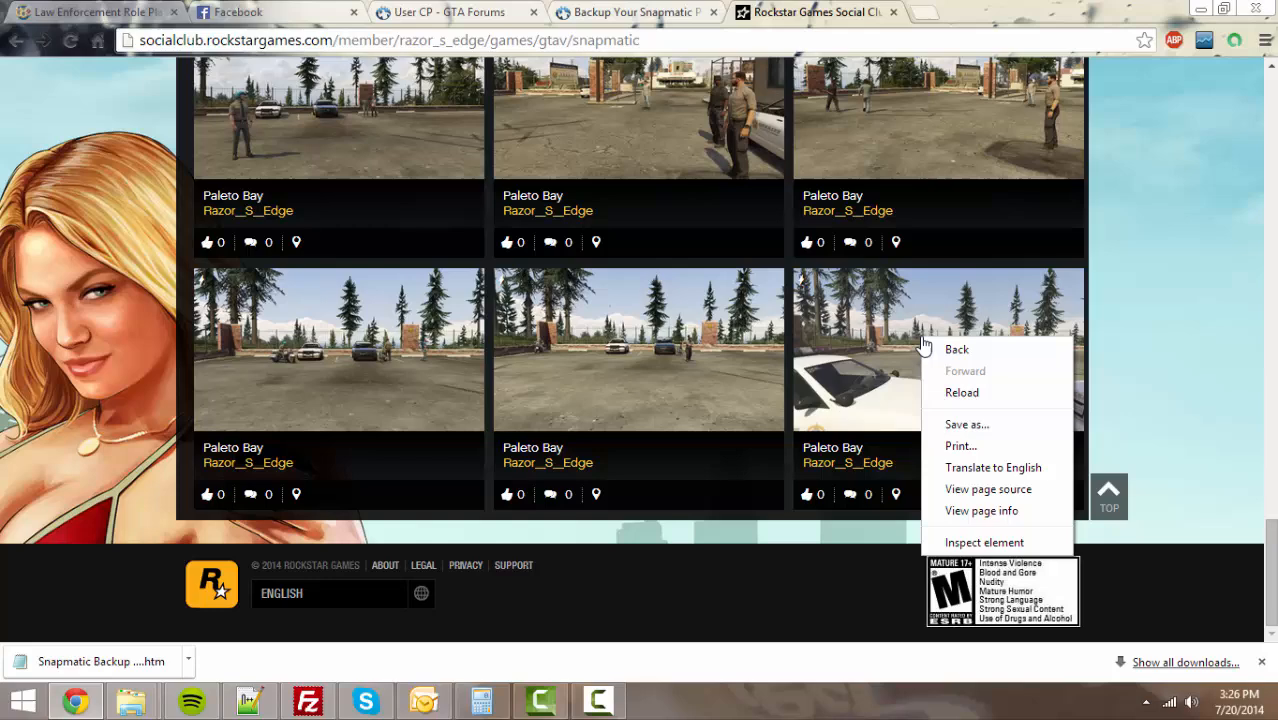
mouse_move(964, 424)
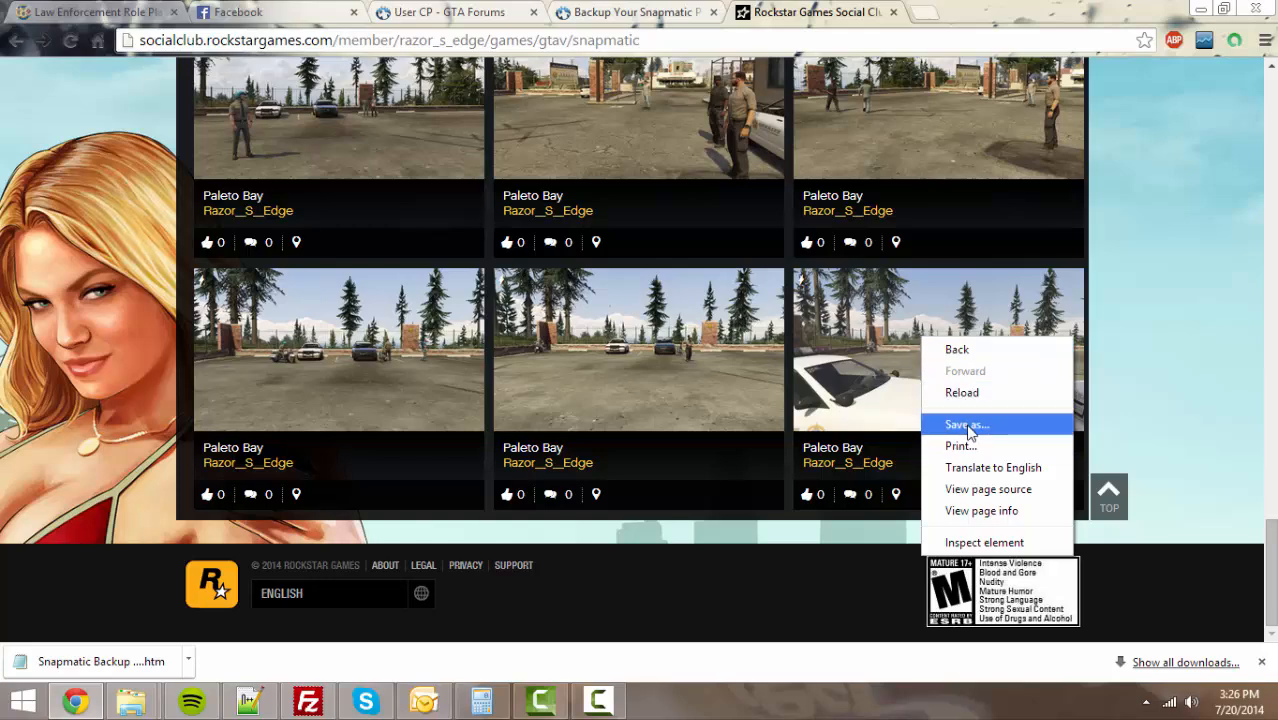
Step: Save the gallery as 'SNAPMATIC FROM 7202014' with type Webpage, Complete
click(962, 424)
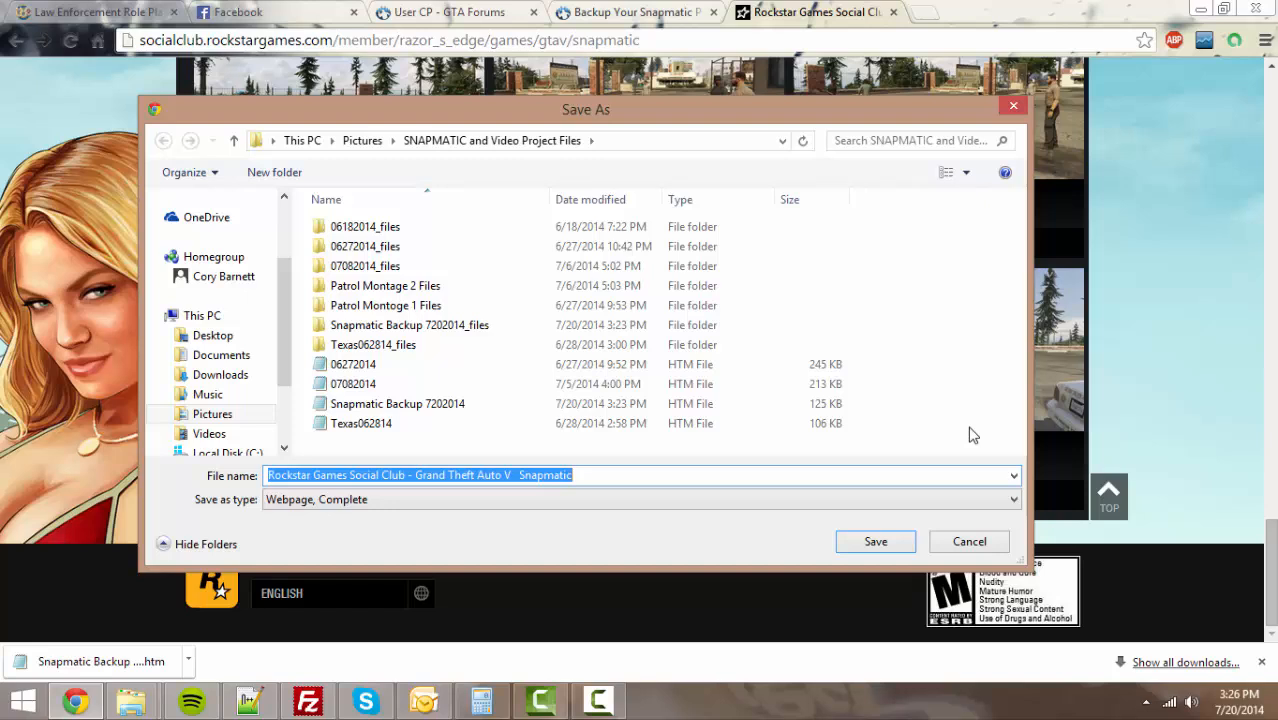
text(SNAPMATIC FROM)
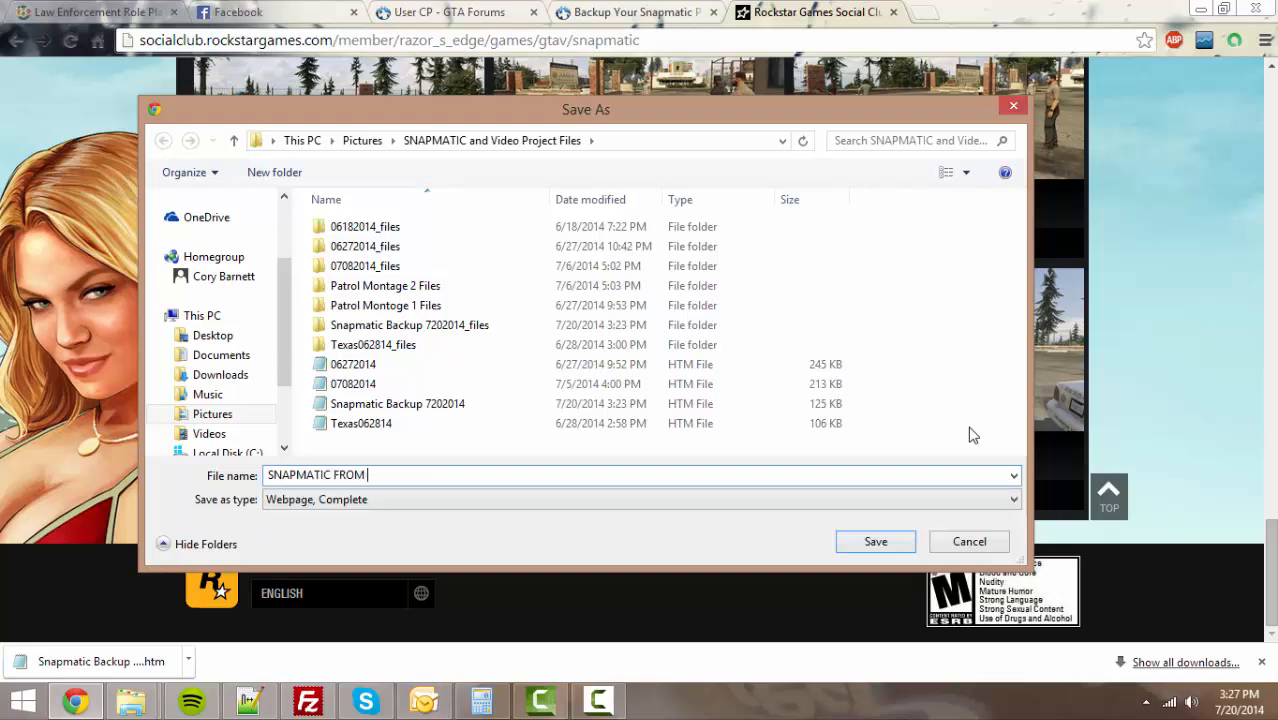
text(7202014)
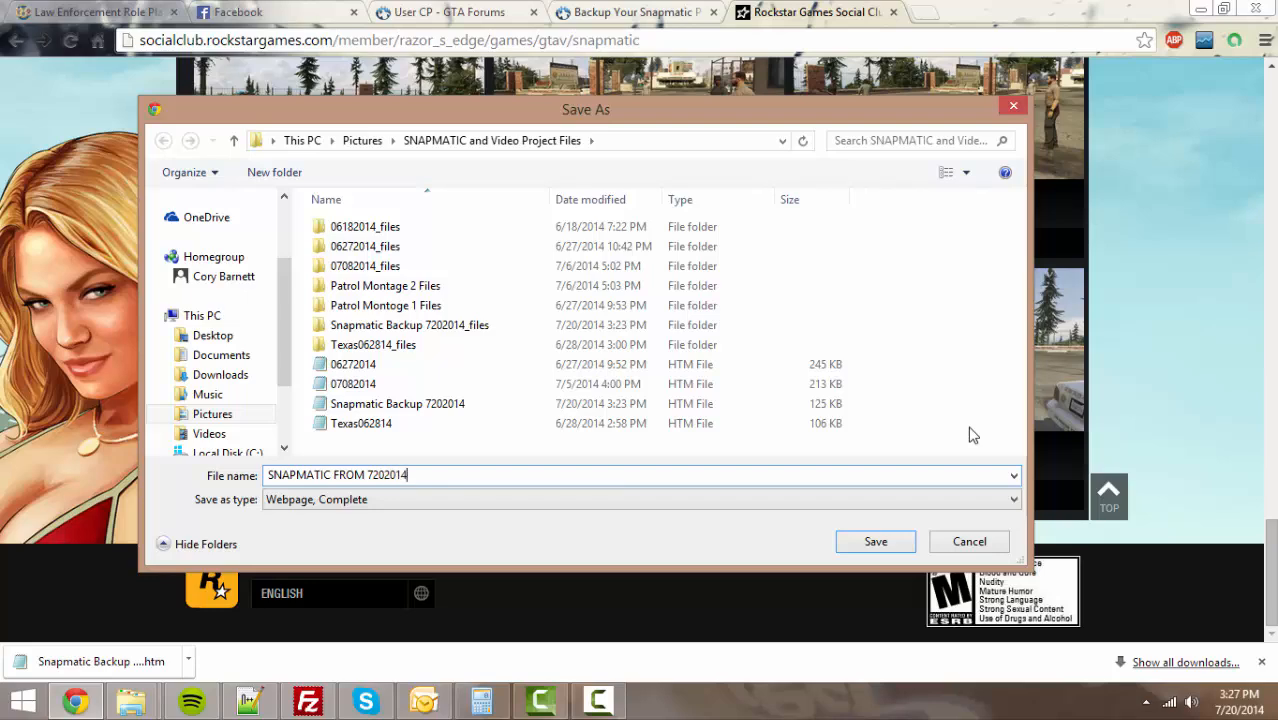
click(876, 540)
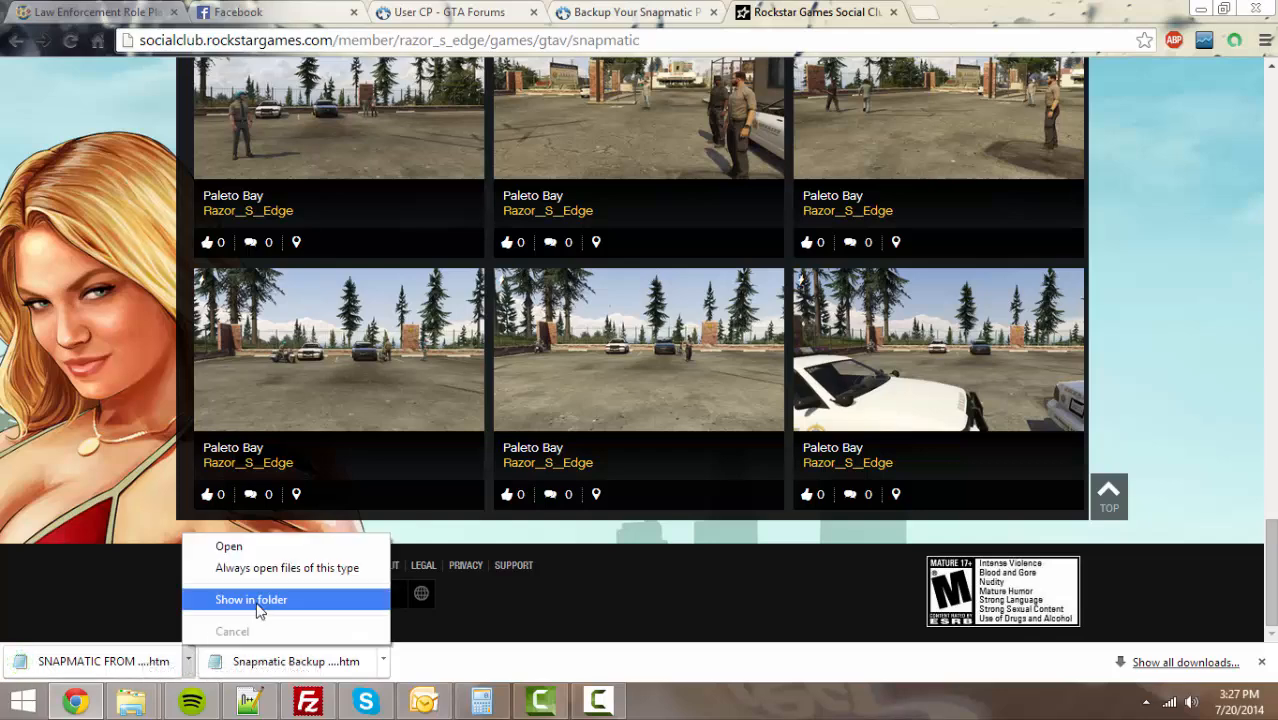
Step: Show the saved SNAPMATIC FROM 7202014 page in its SNAPMATIC and Video Project Files folder
click(252, 600)
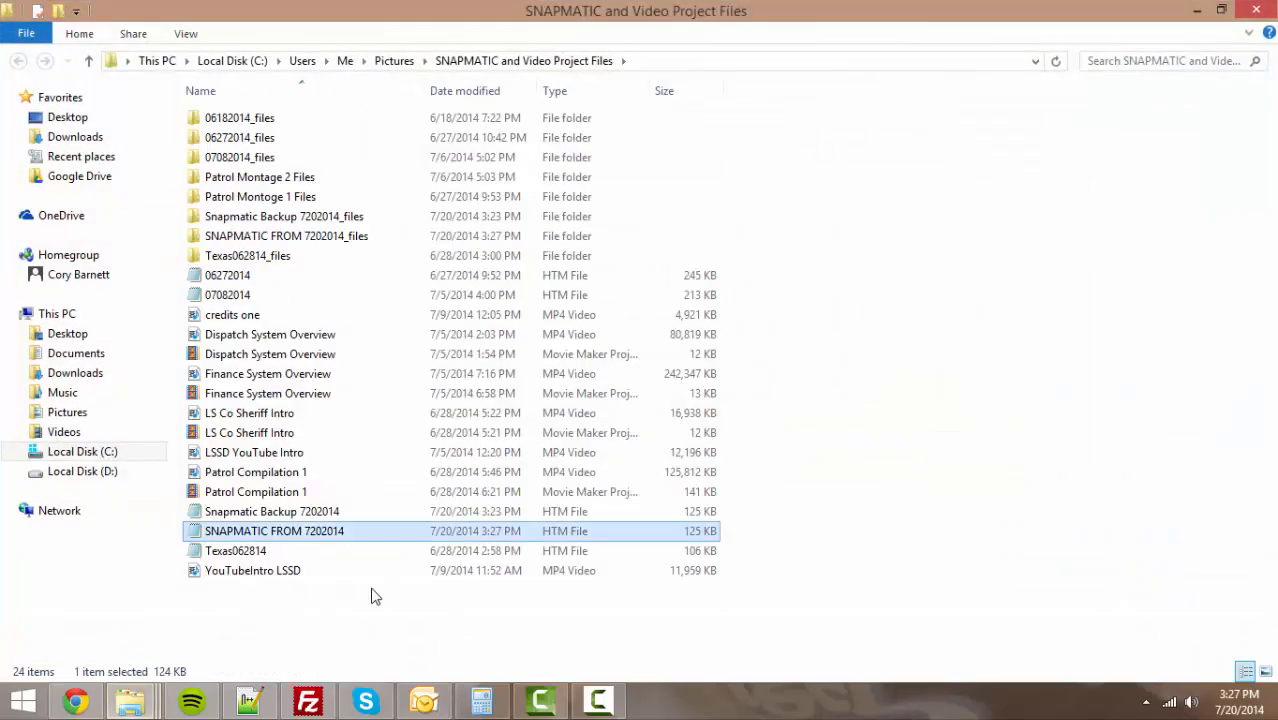
mouse_move(700, 550)
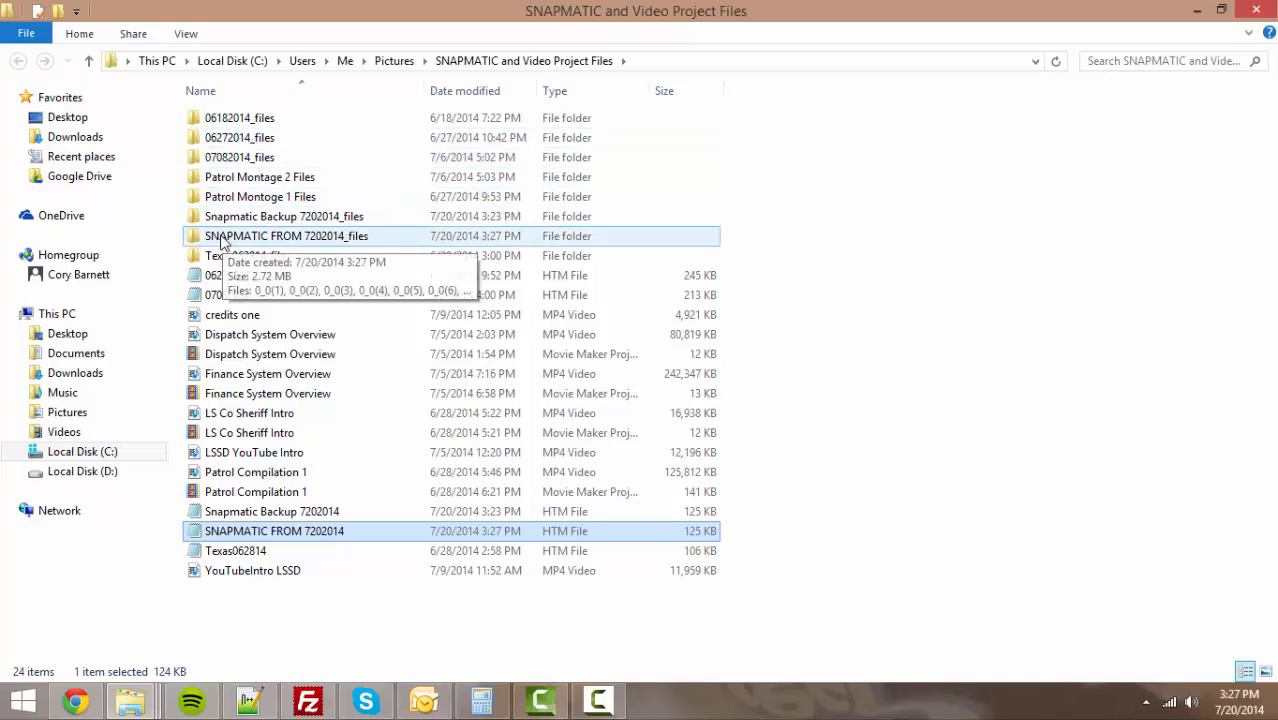
Step: Preview photo 0_0(27) in SNAPMATIC FROM 7202014_files and delete the non-photo script and graphic files
double_click(288, 236)
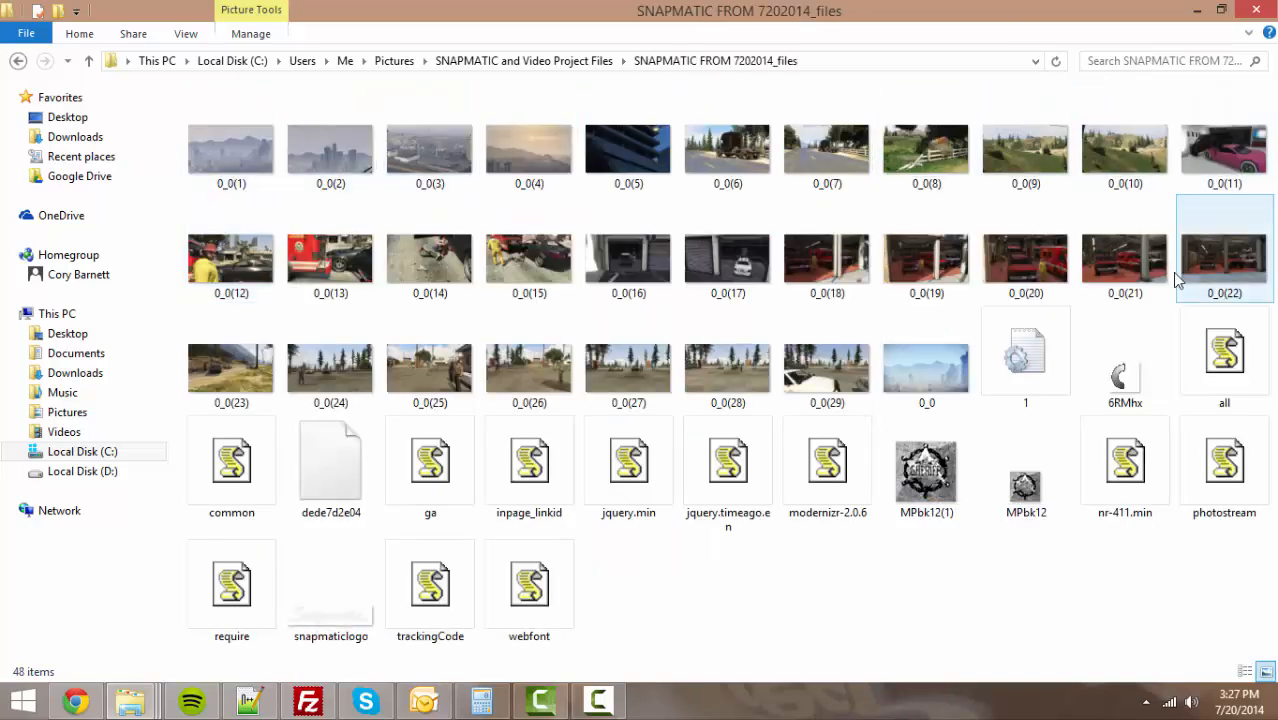
right_click(232, 148)
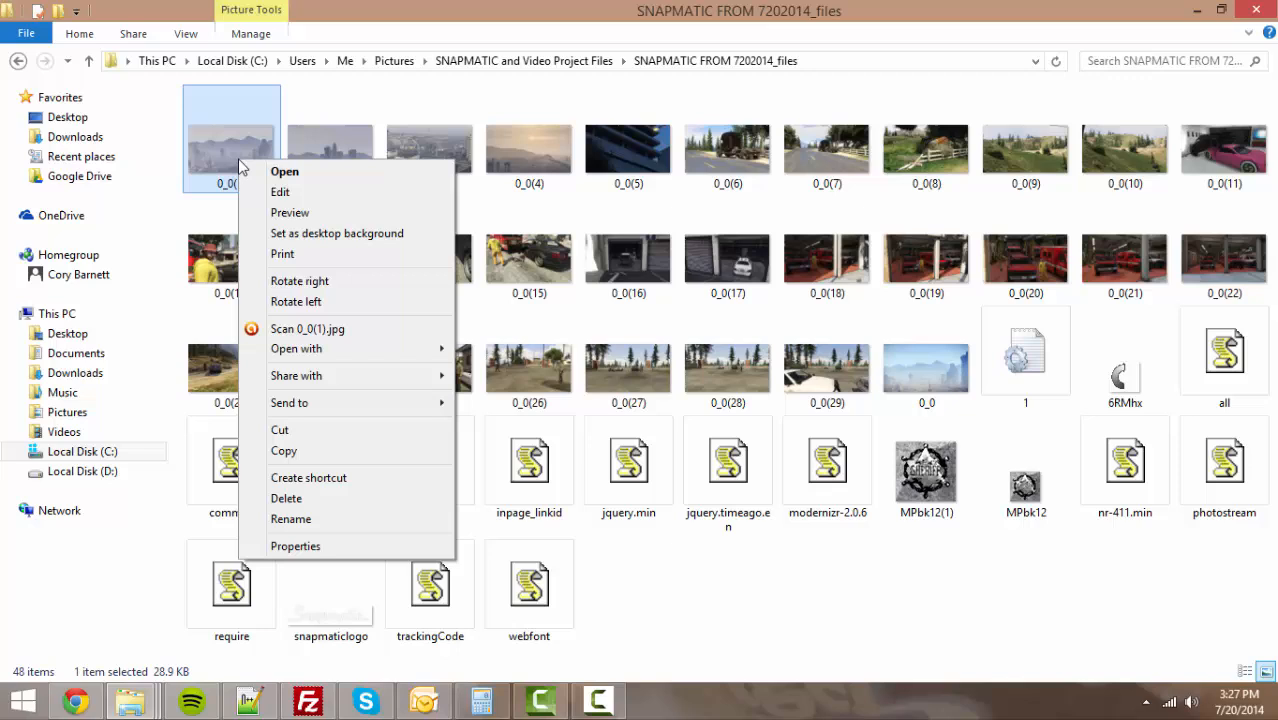
mouse_move(296, 300)
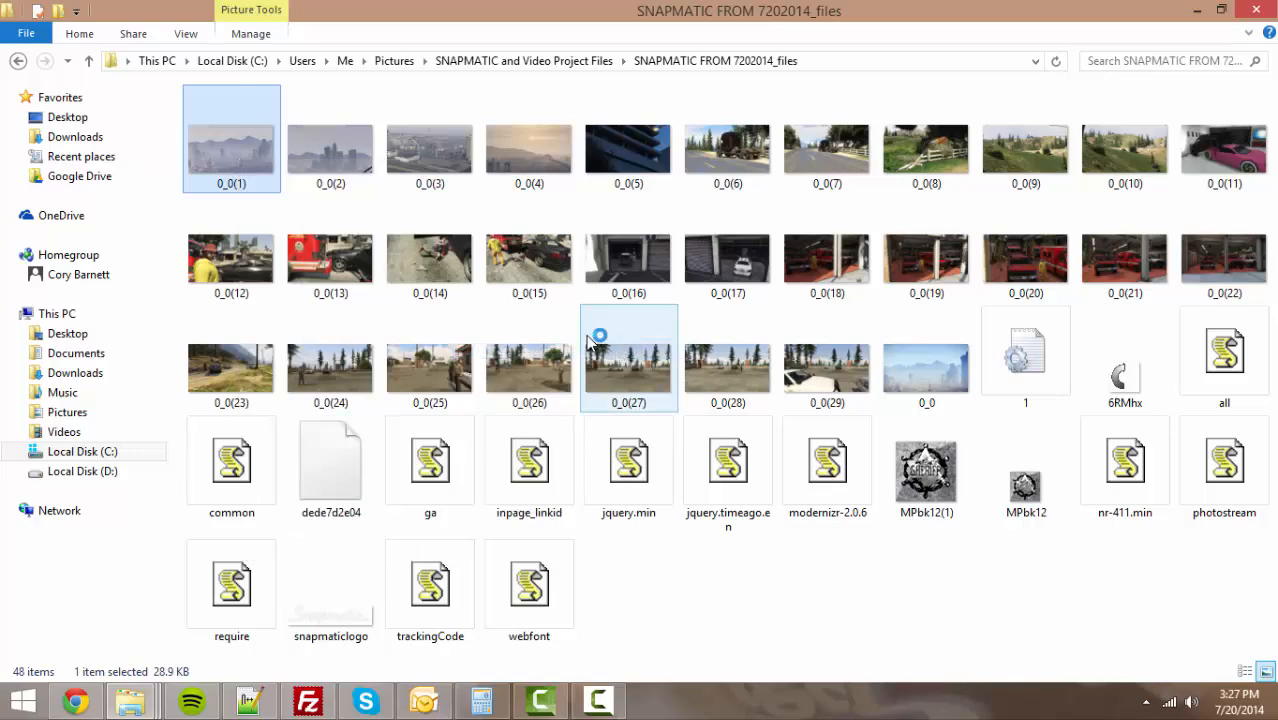
double_click(232, 136)
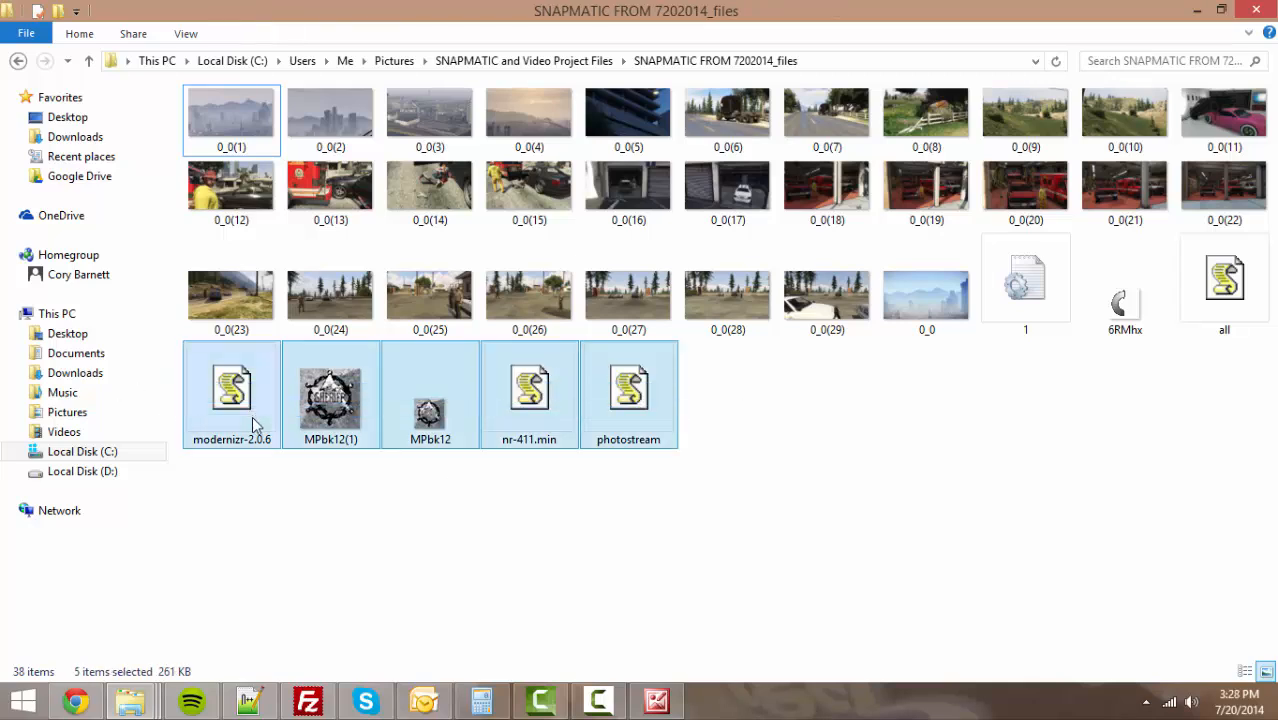
key(Delete)
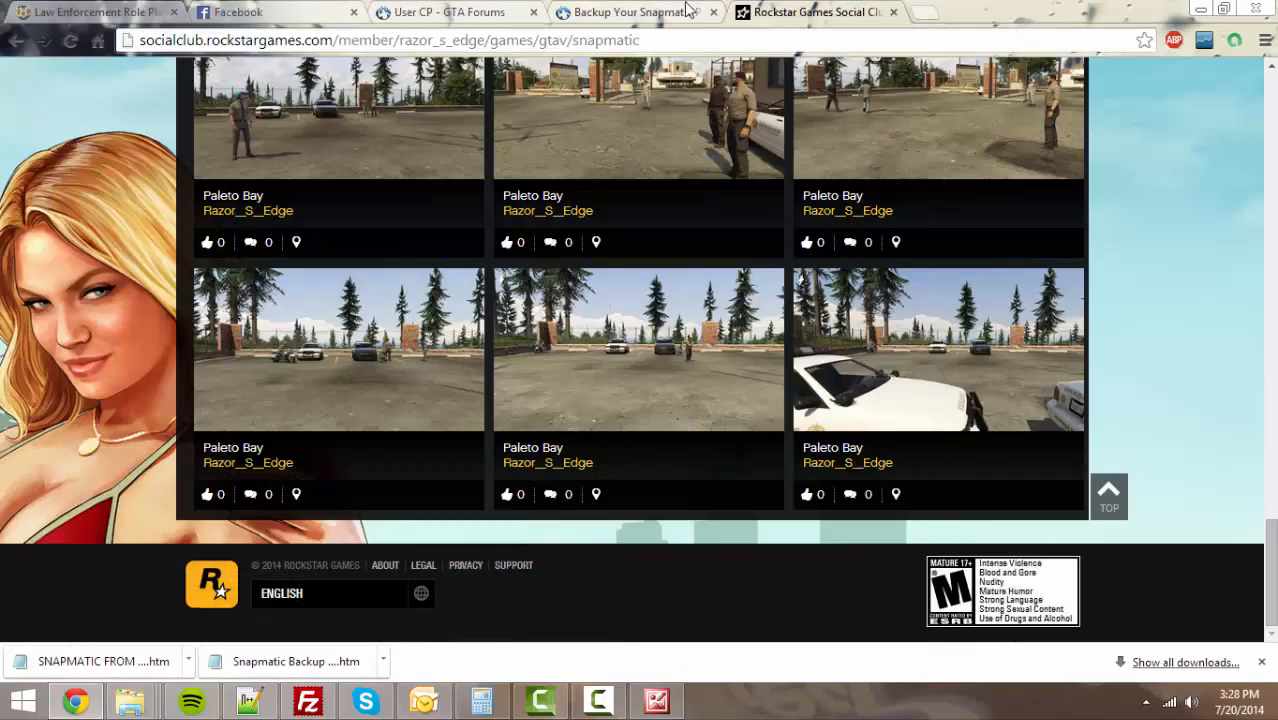
mouse_move(638, 12)
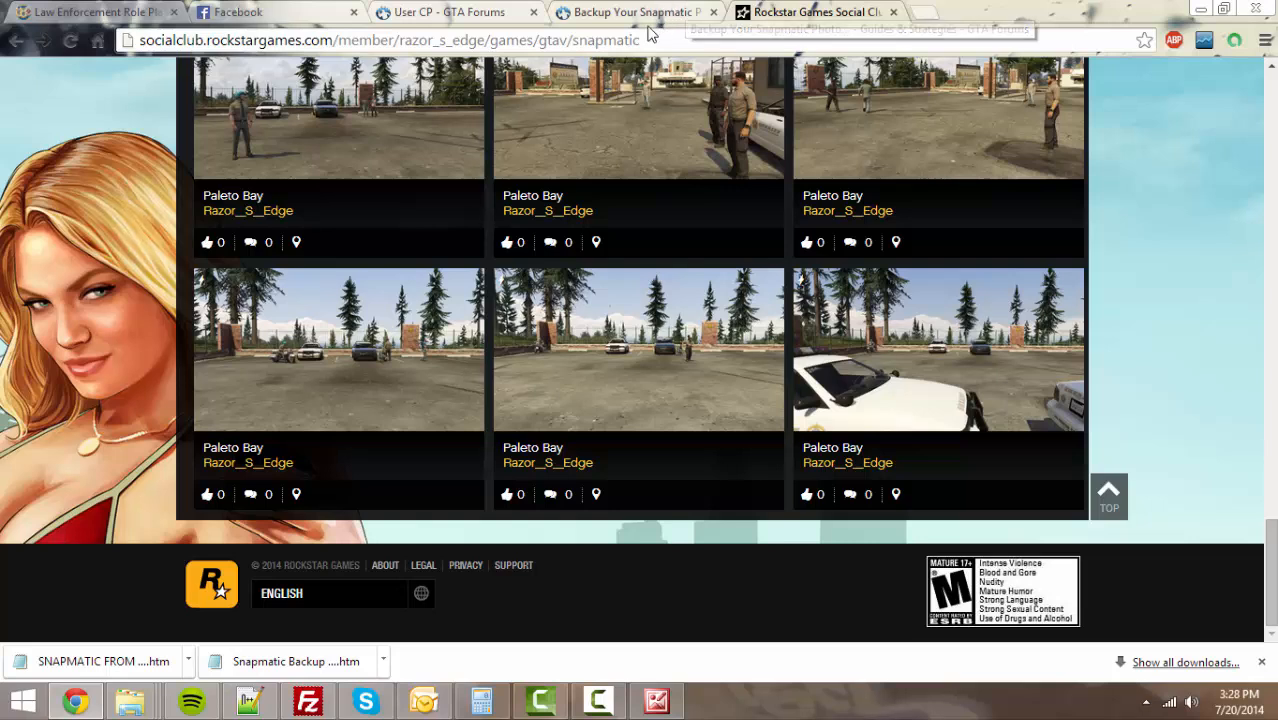
mouse_move(630, 12)
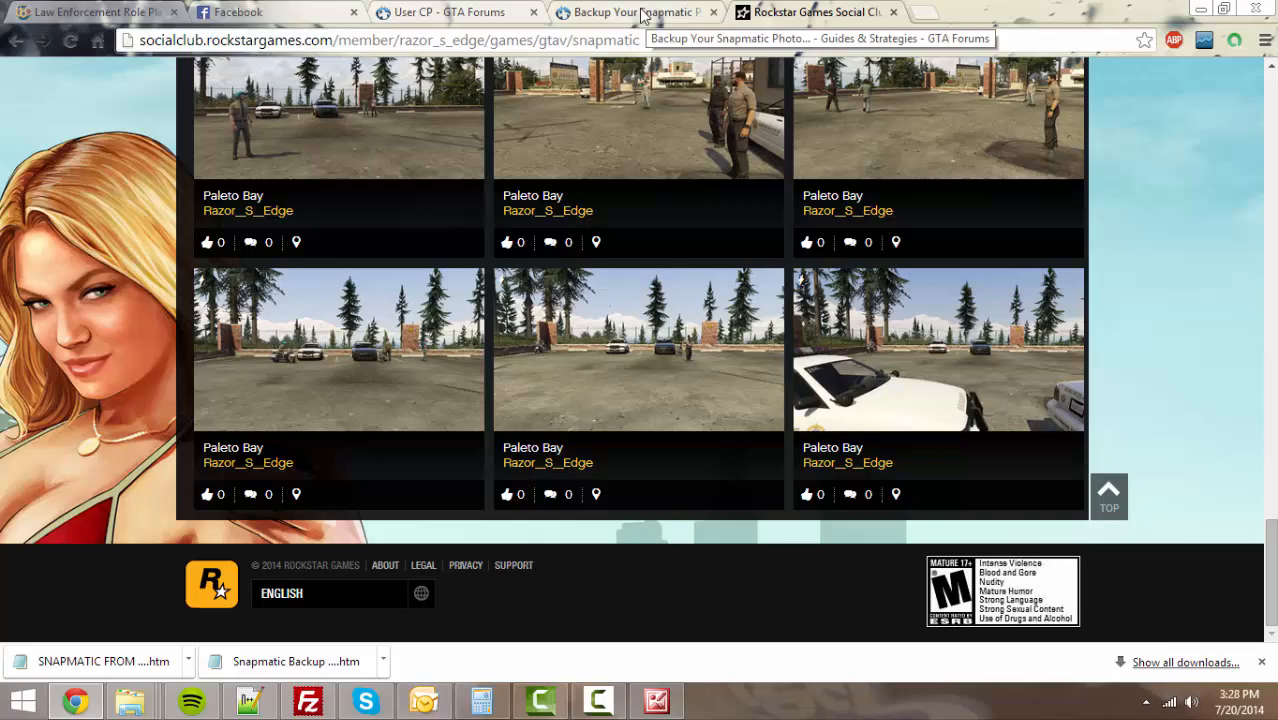
scroll(down, 3)
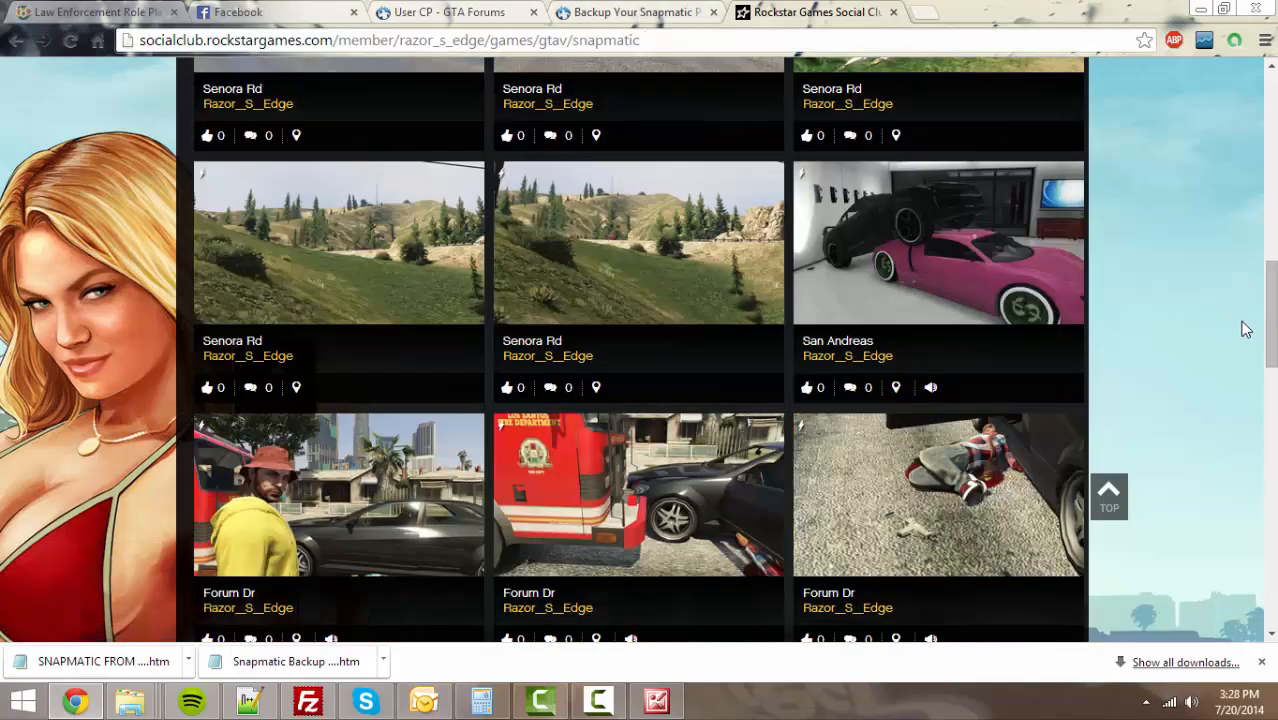